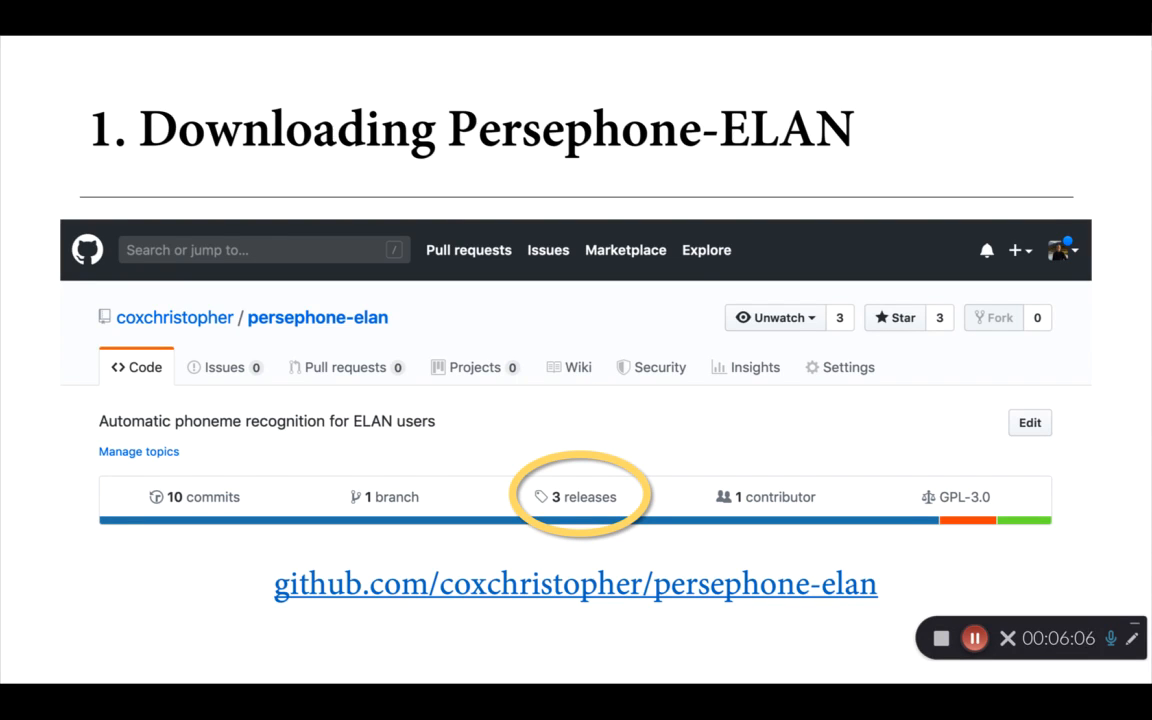
- Advance to the slide of the Version 0.1.2 release with Source code (zip) circled
click(585, 497)
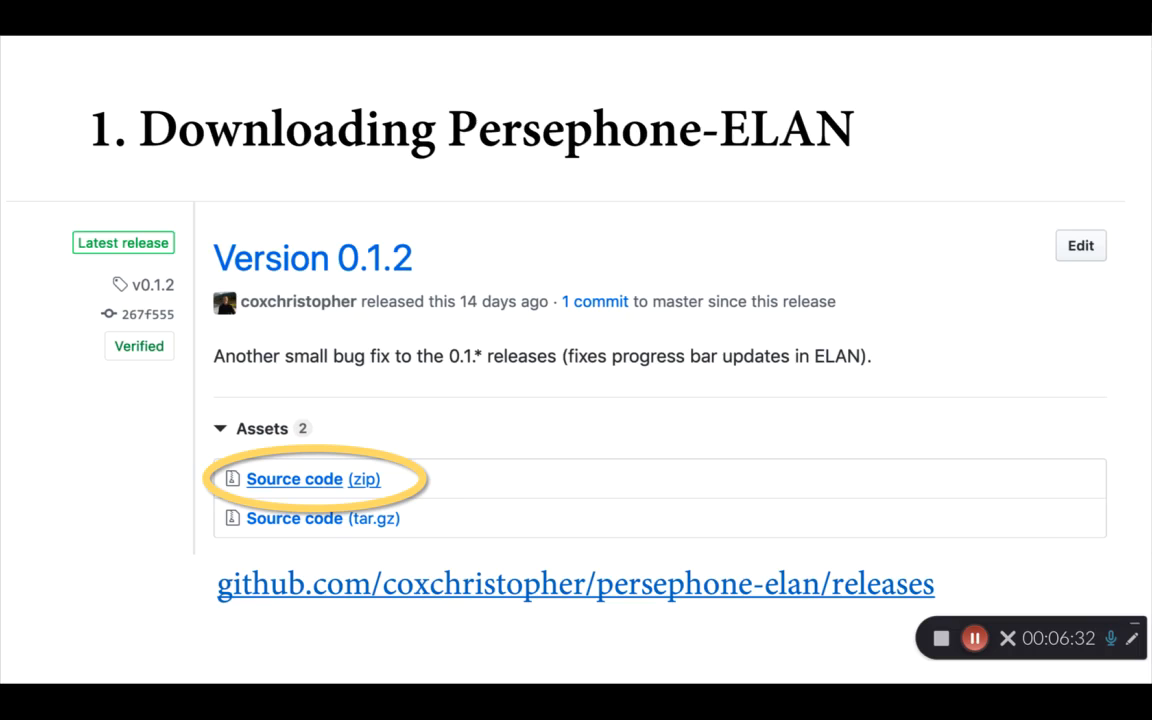
- Advance to the Finder slide showing persephone-elan.sh opened with TextEdit
key(Right)
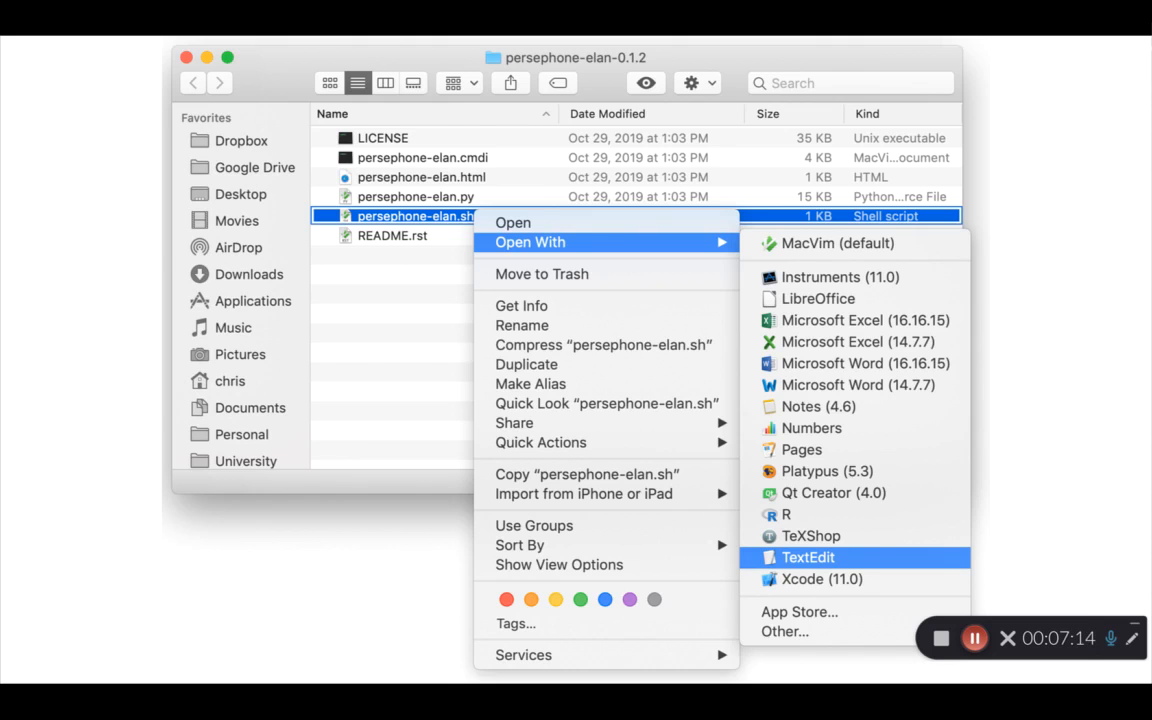
click(808, 557)
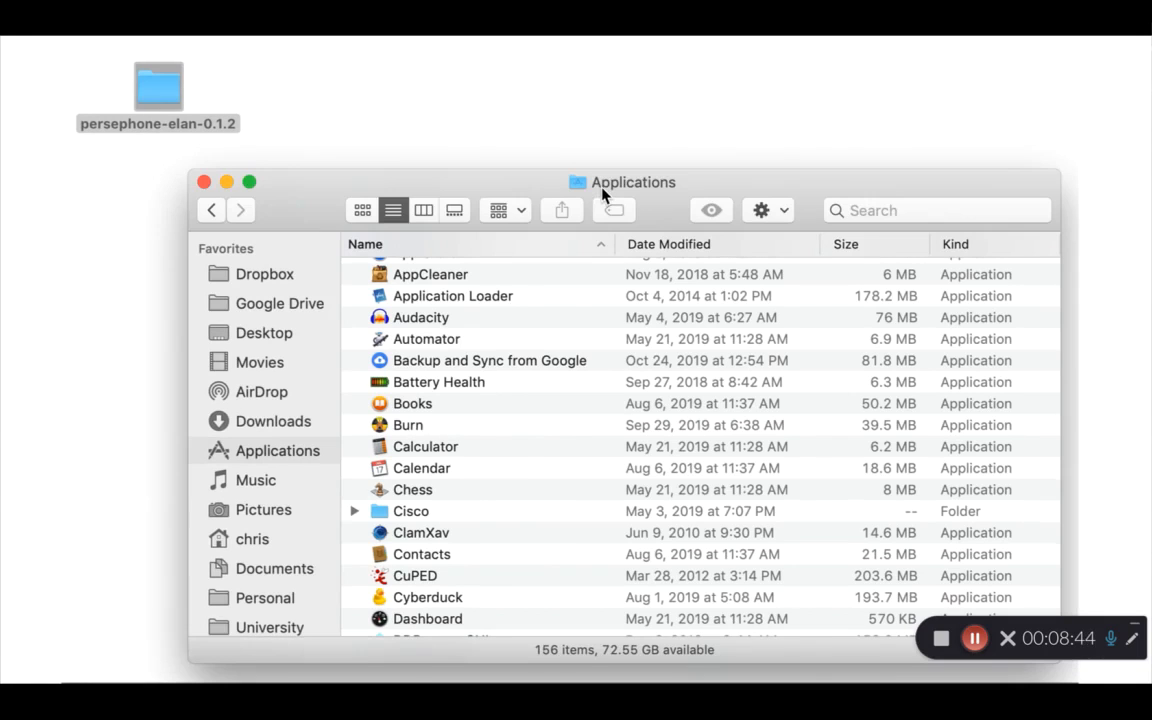
- Browse into ELAN_5.8 > Contents > Java > extensions in Finder
scroll(down, 3)
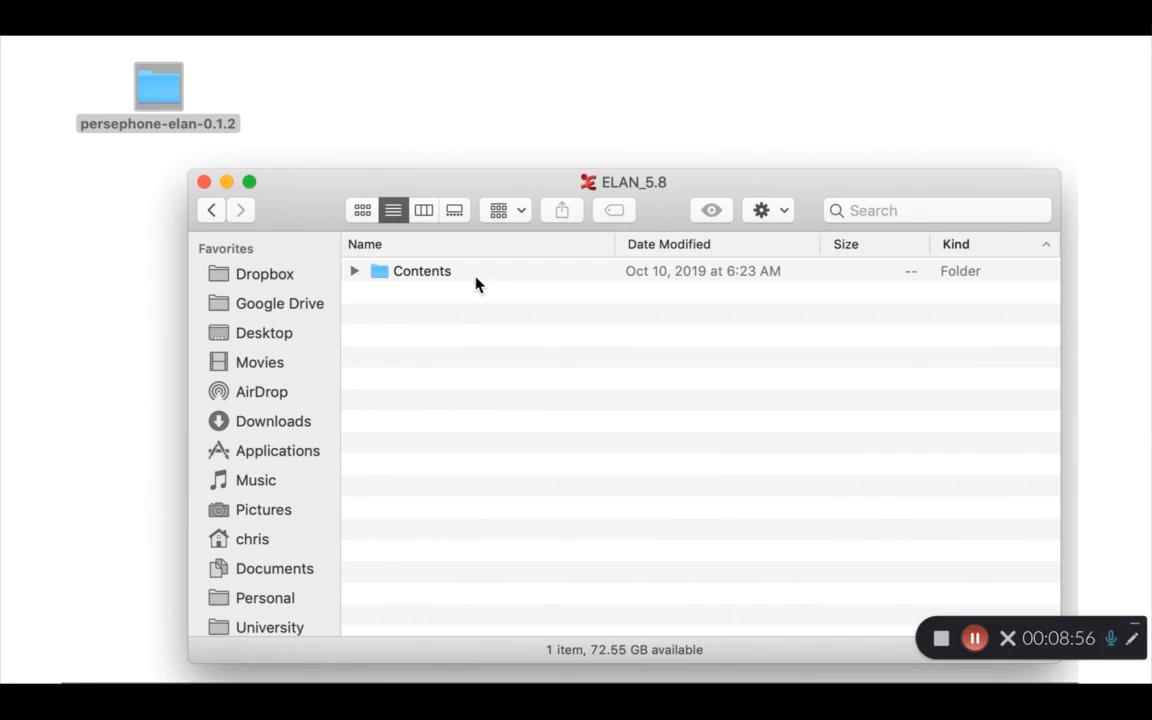
double_click(421, 270)
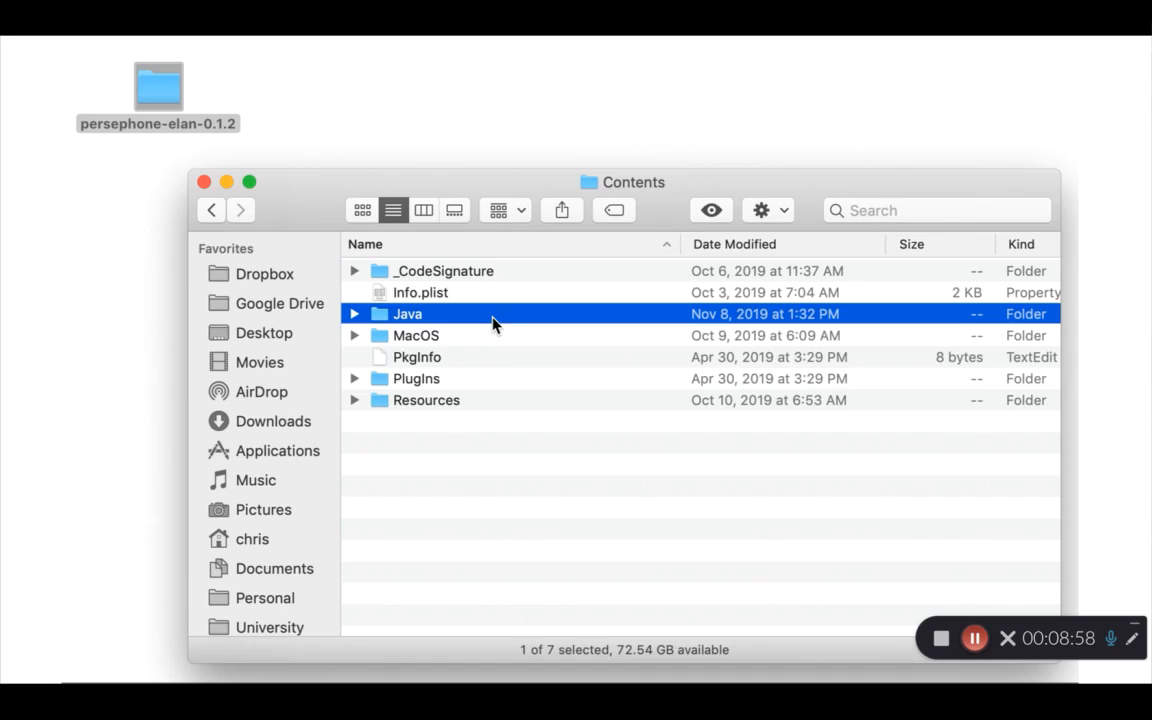
double_click(407, 313)
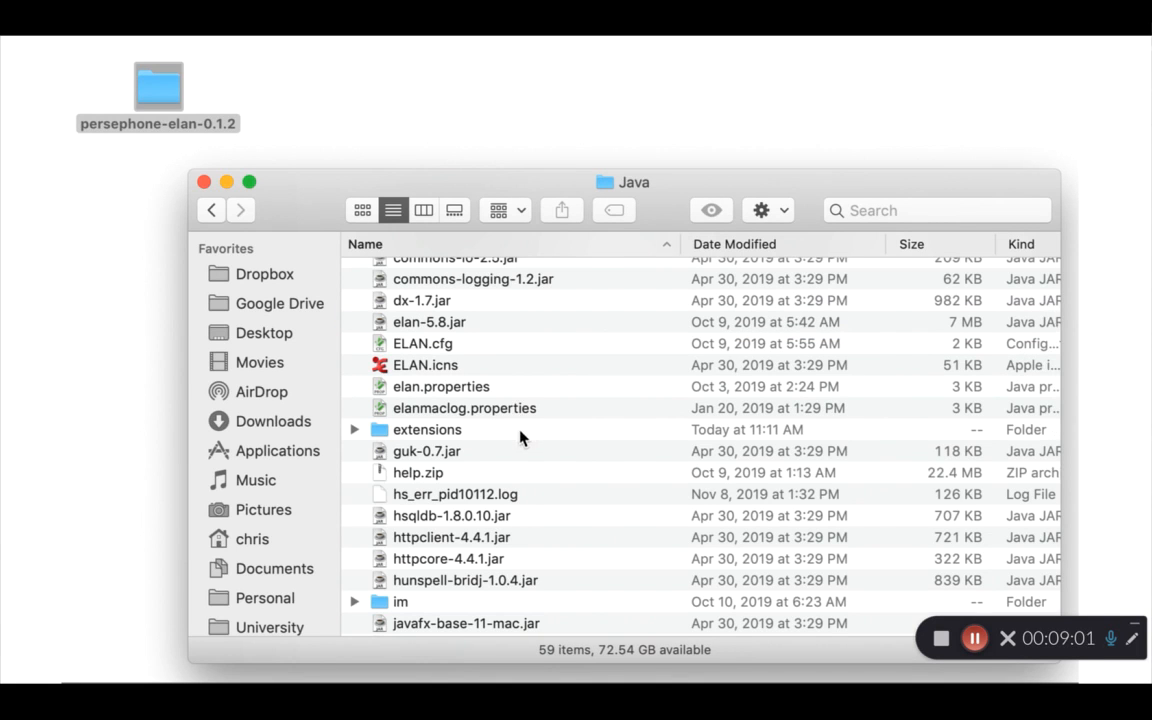
double_click(427, 429)
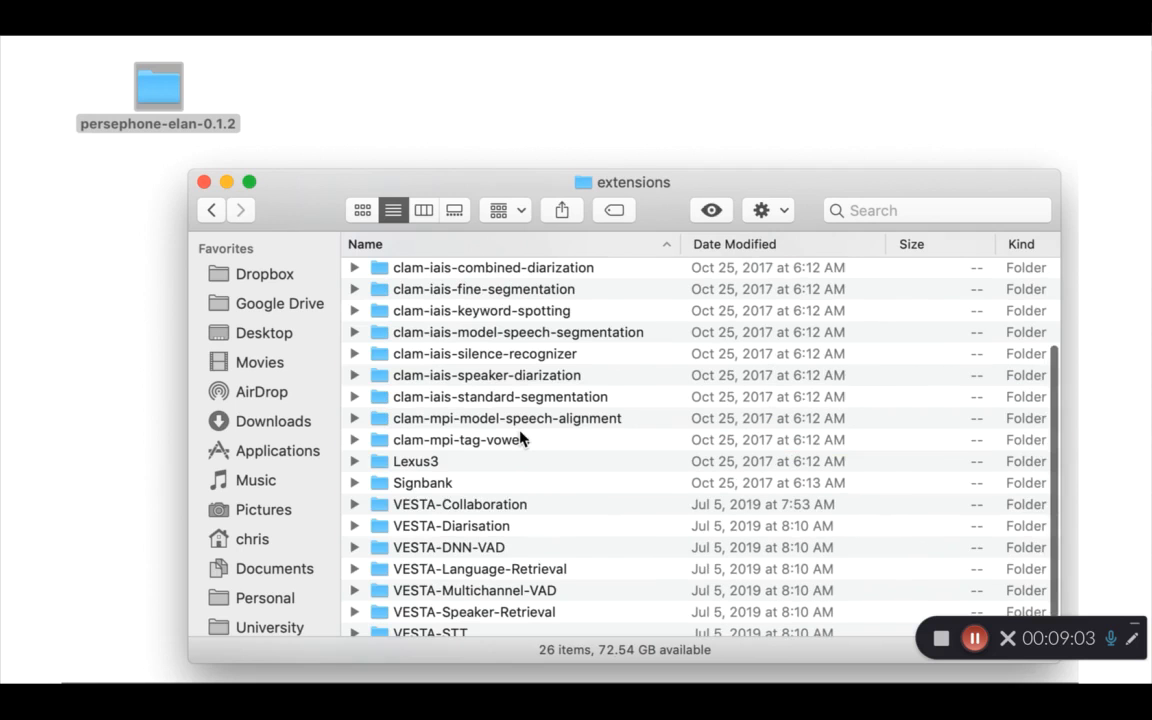
mouse_move(170, 95)
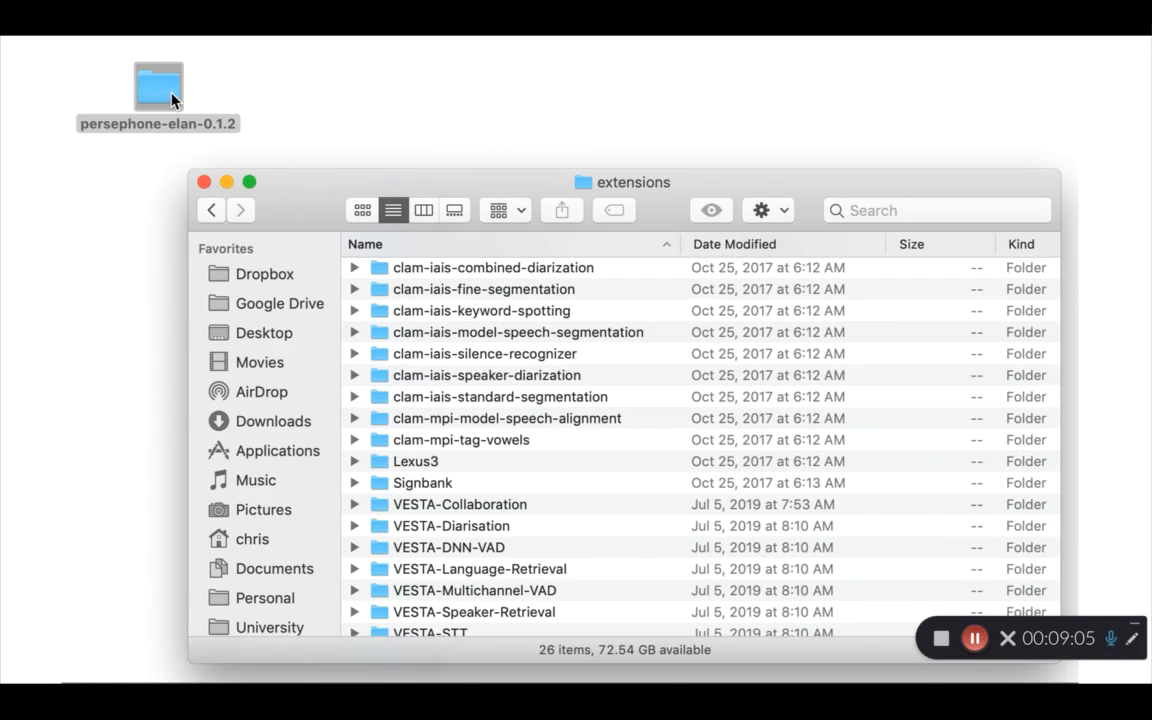
- Move the persephone-elan-0.1.2 folder from the desktop into the extensions folder
click(157, 95)
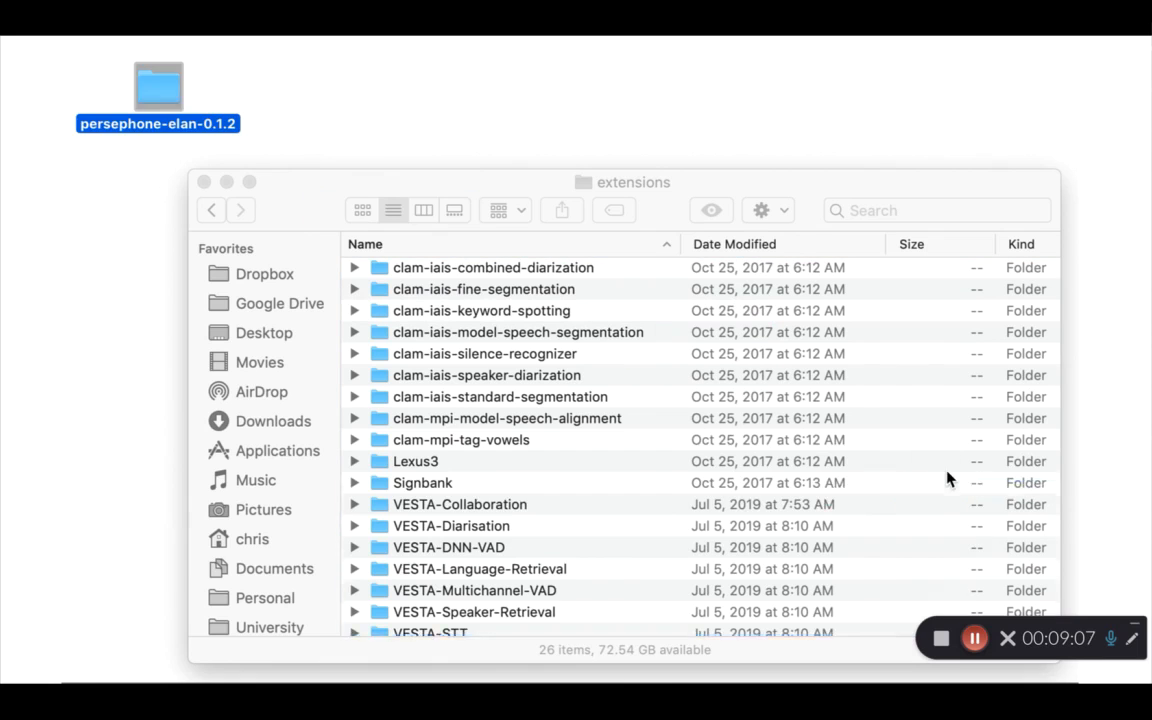
drag(157, 85, 465, 482)
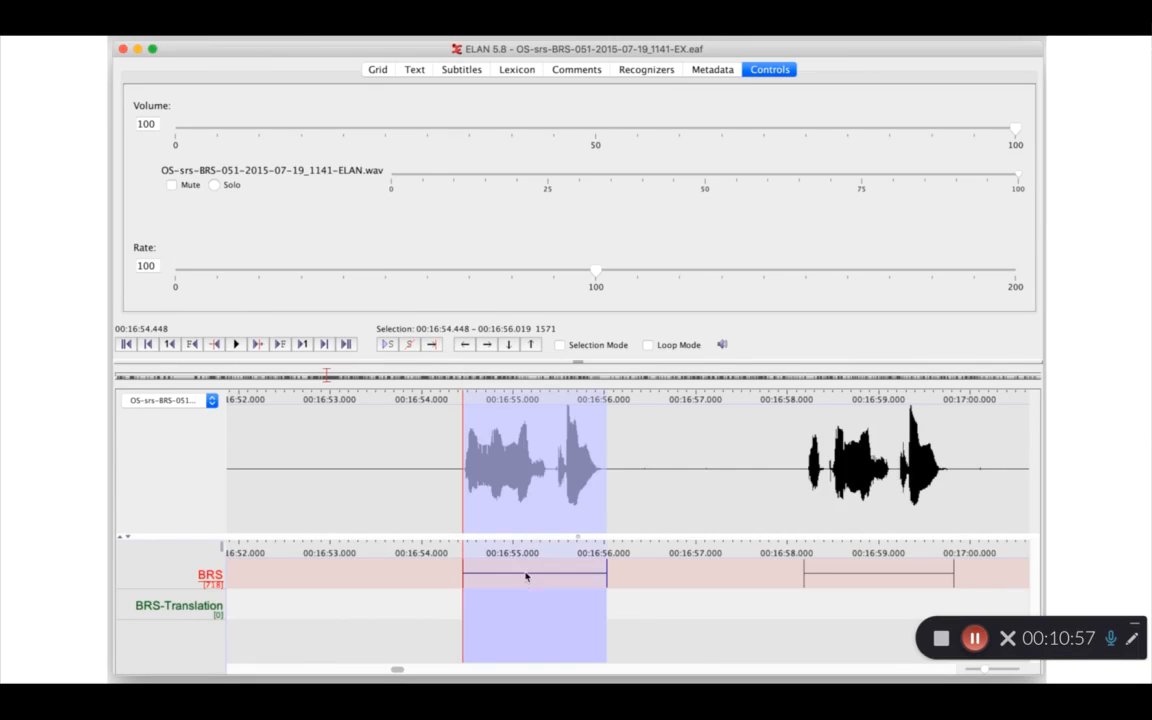
click(235, 344)
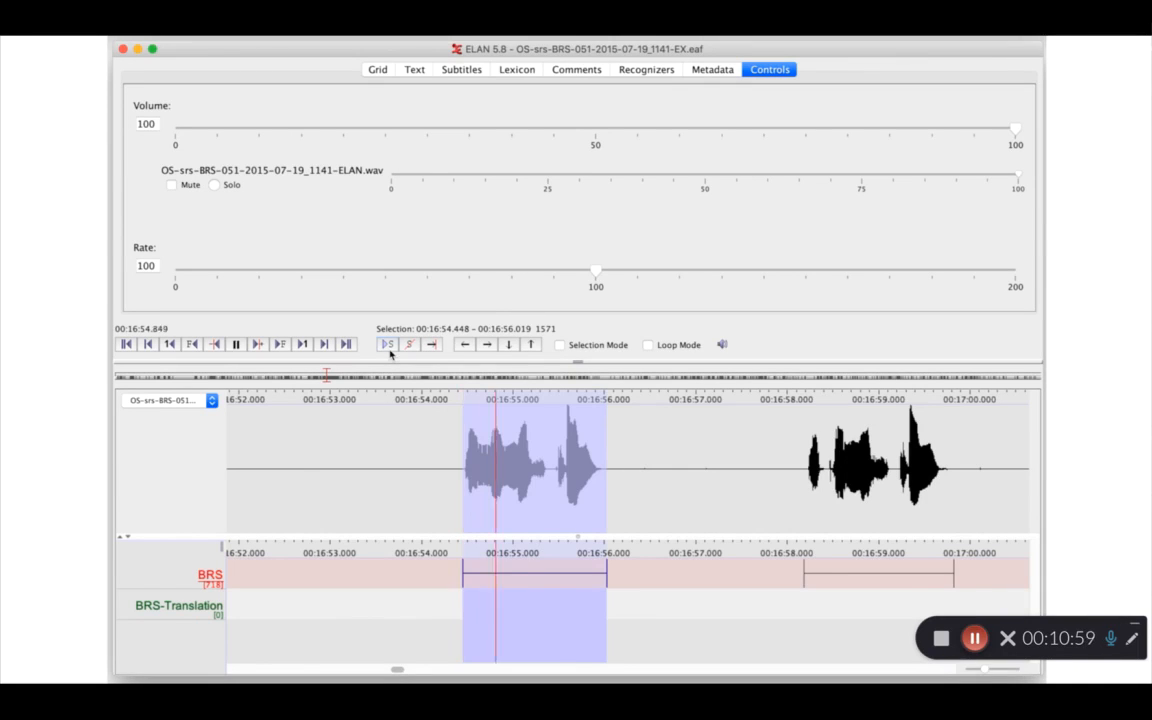
click(235, 344)
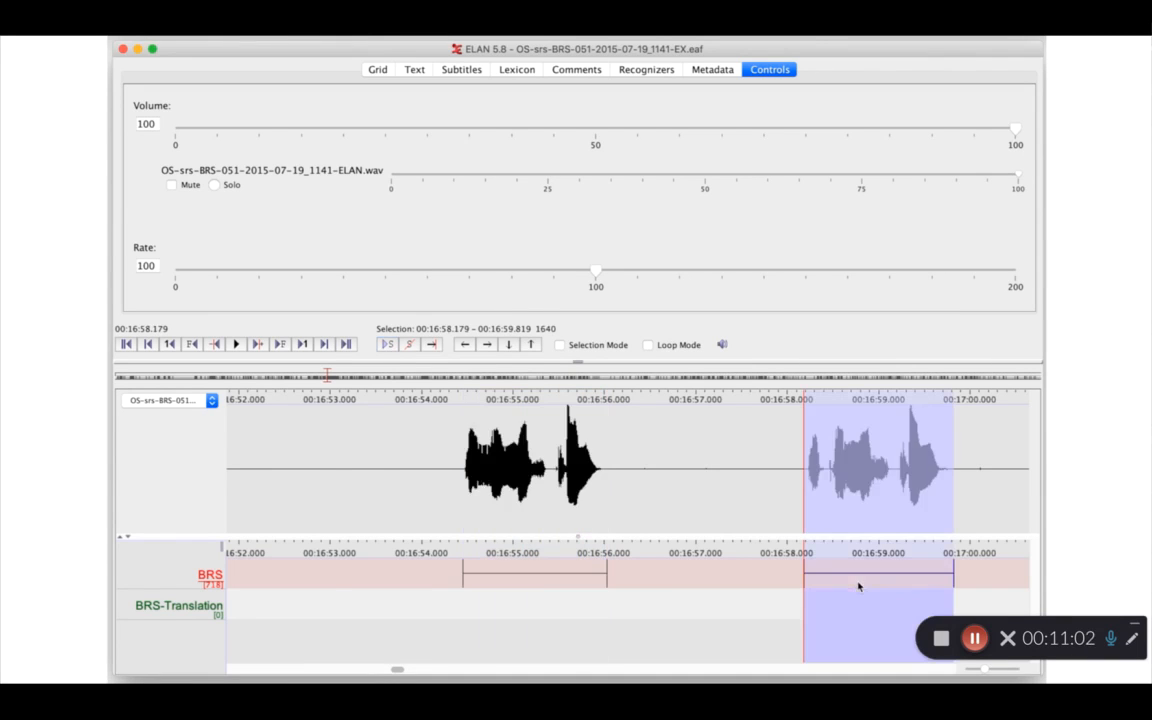
click(235, 344)
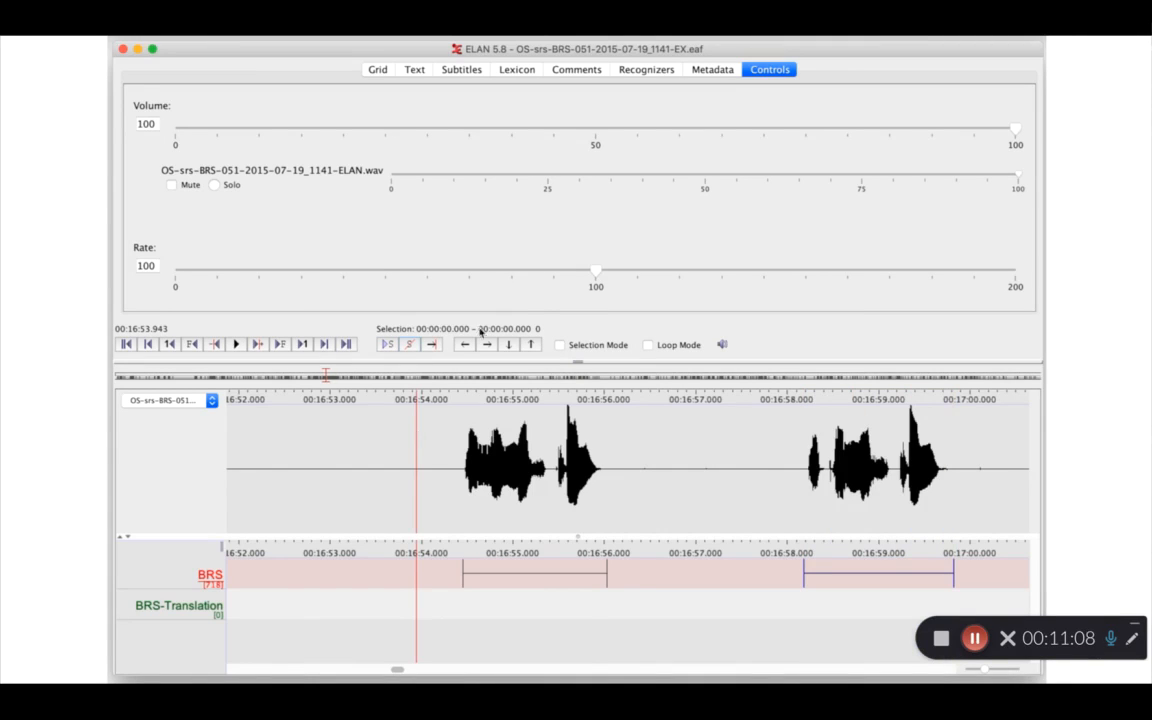
click(646, 69)
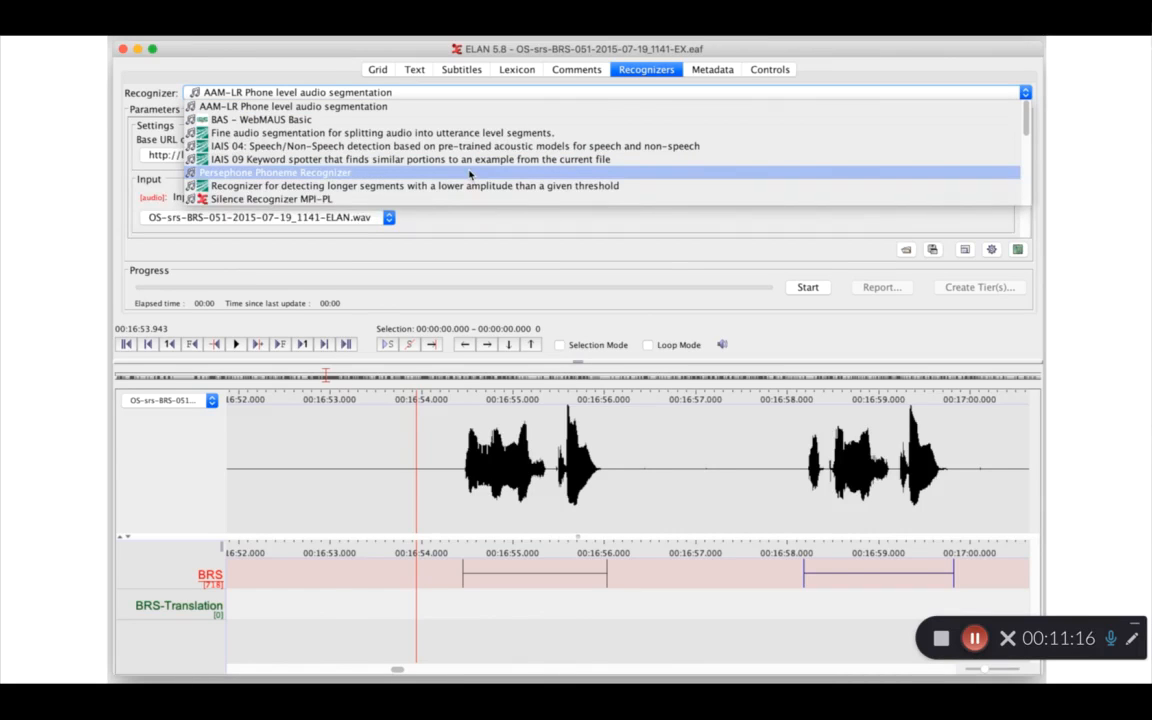
- Choose the Persephone Phoneme Recognizer with fbank features, phonemes_tones_separate labels and Tsuut'ina orthography
click(274, 172)
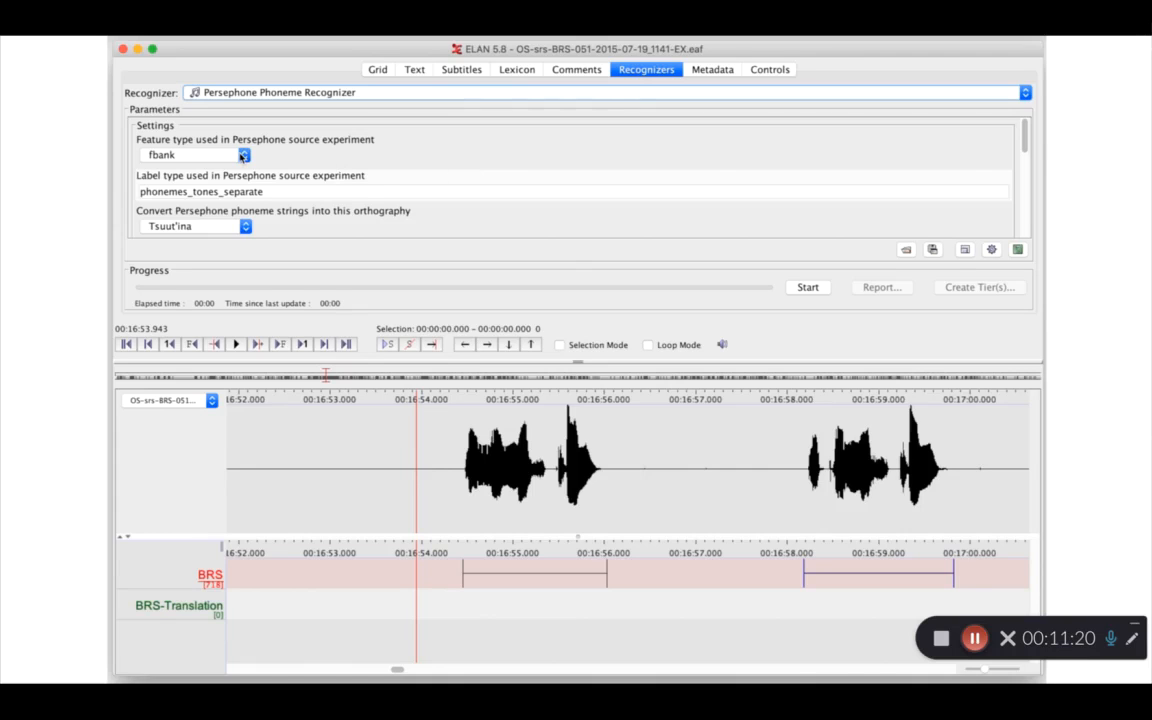
click(245, 155)
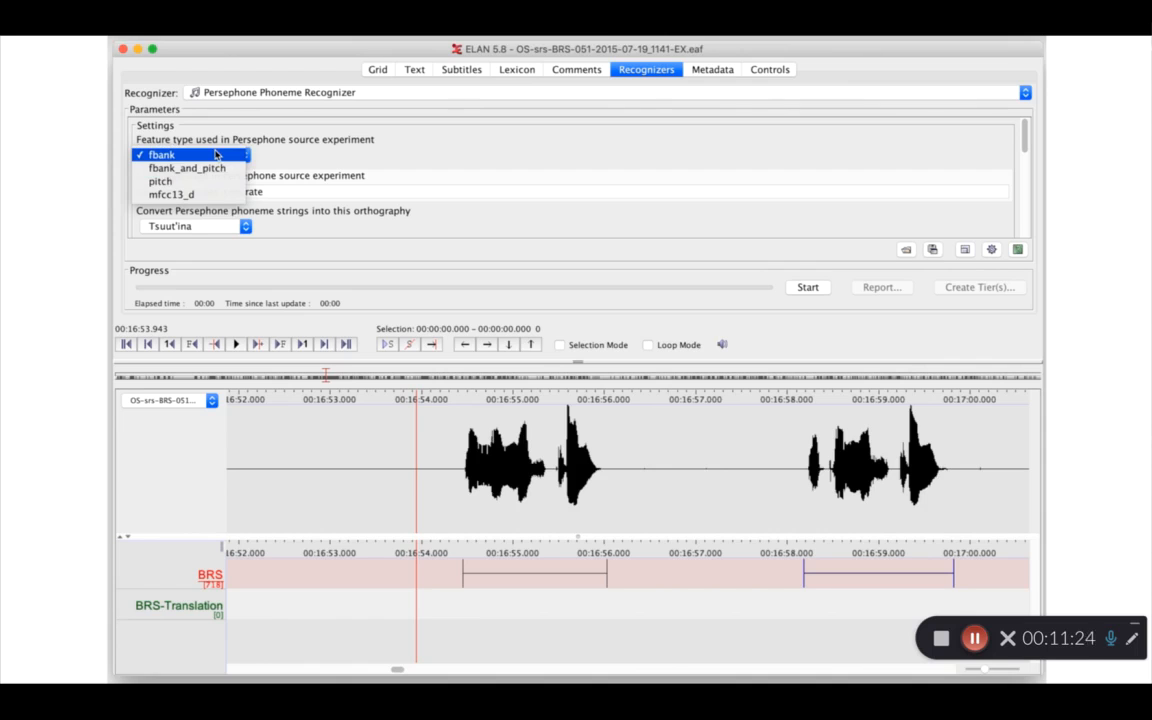
click(161, 154)
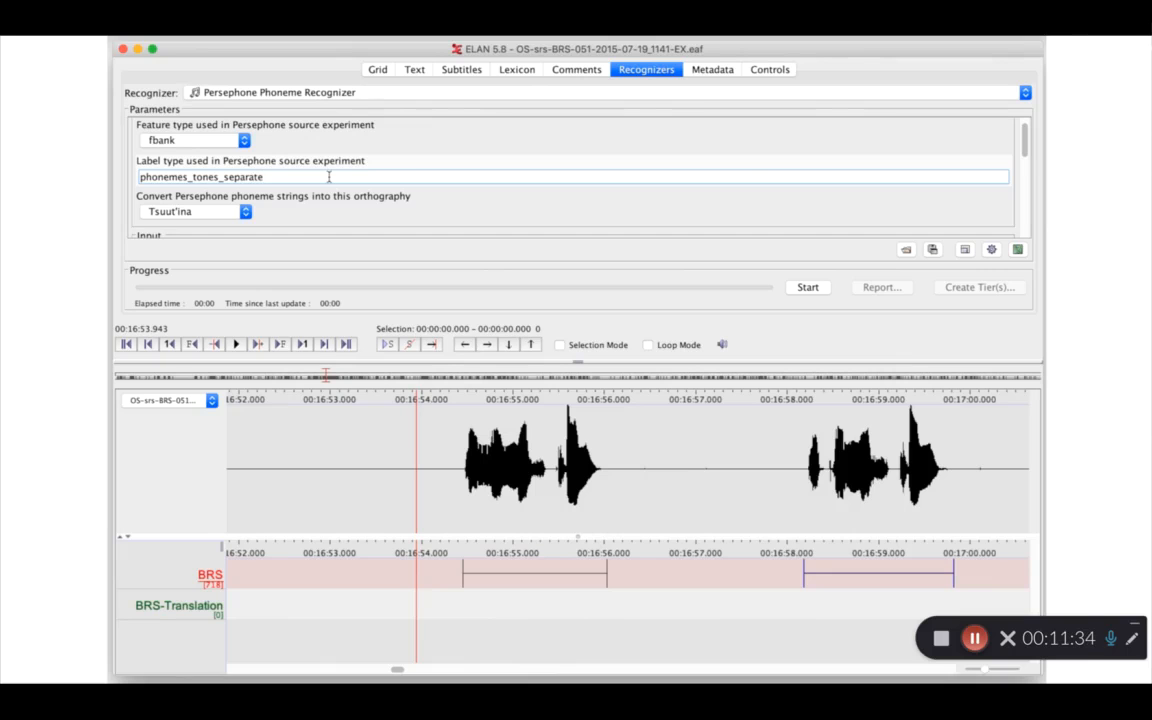
scroll(down, 3)
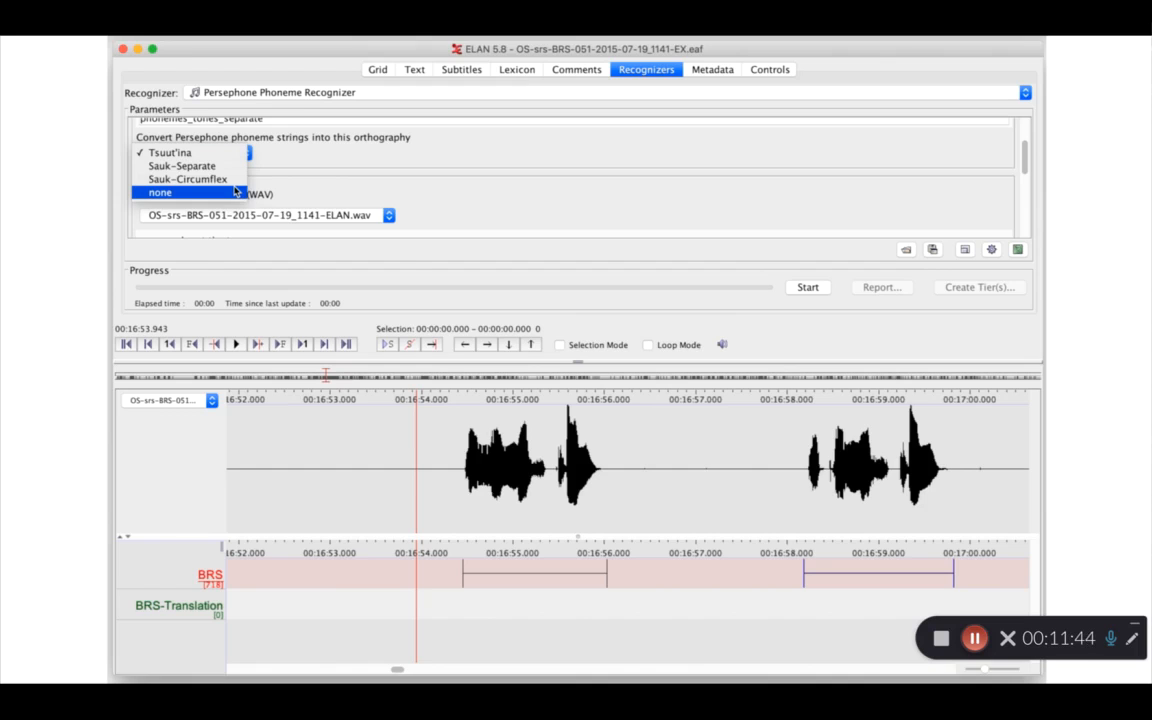
mouse_move(185, 152)
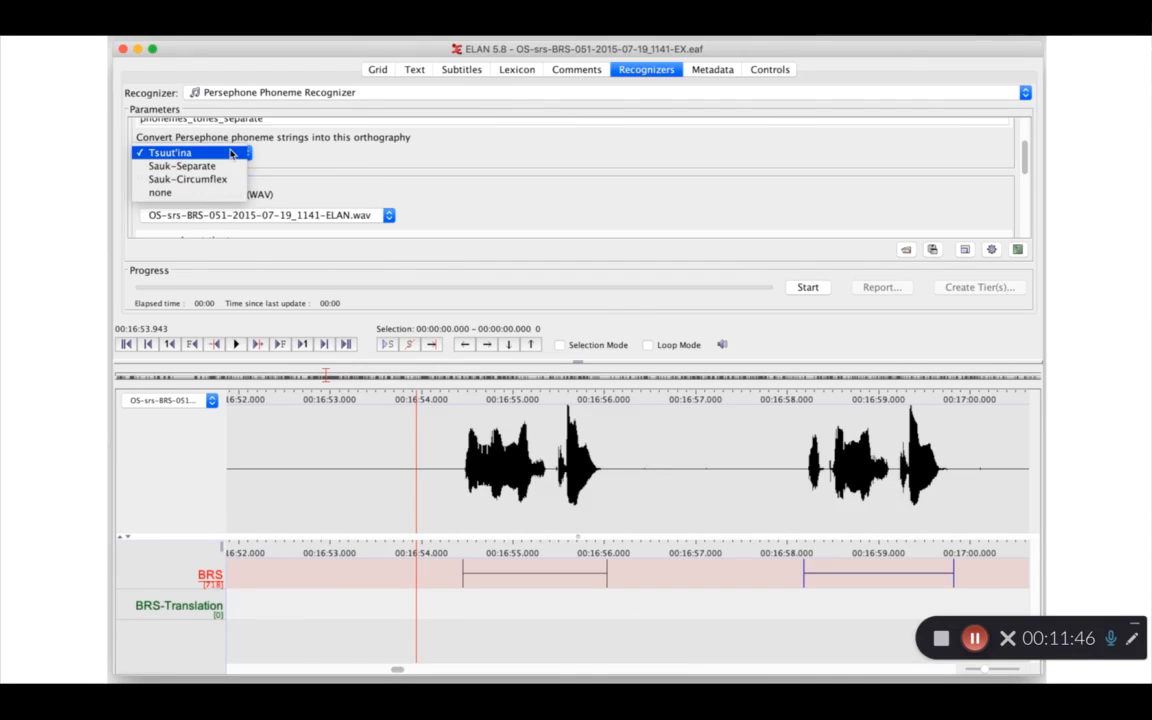
click(170, 152)
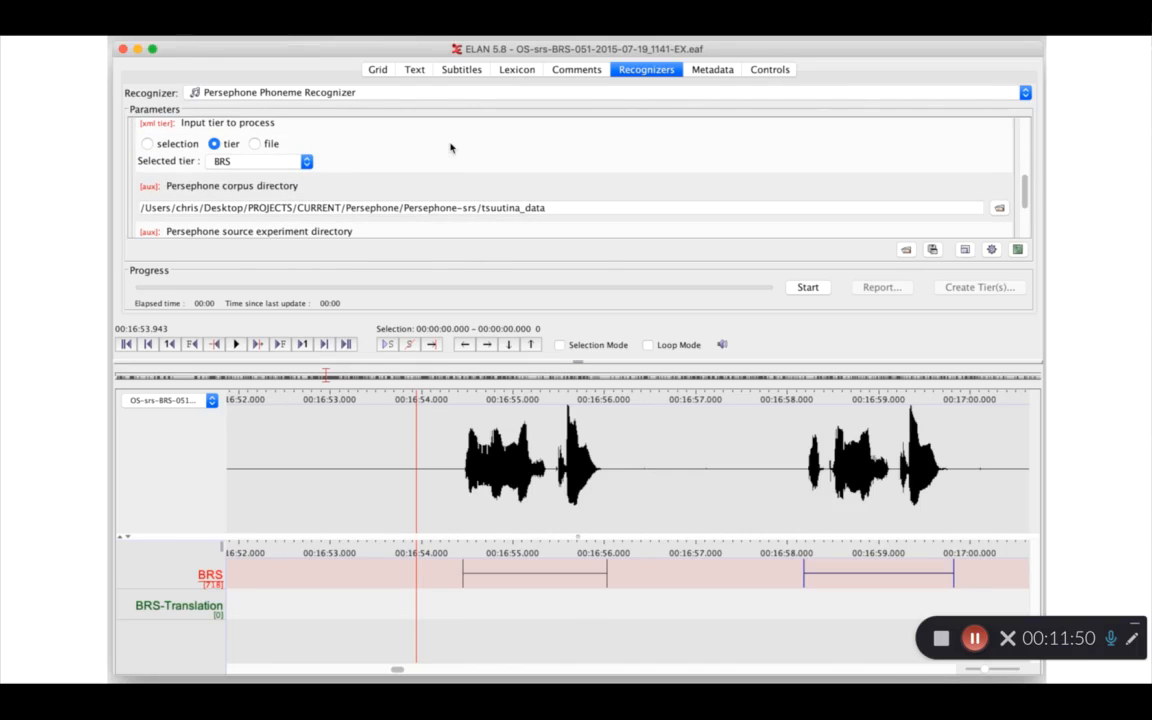
- Select the BRS tier as input and review the corpus, exp/5 experiment and persephone_output.xml paths
click(305, 161)
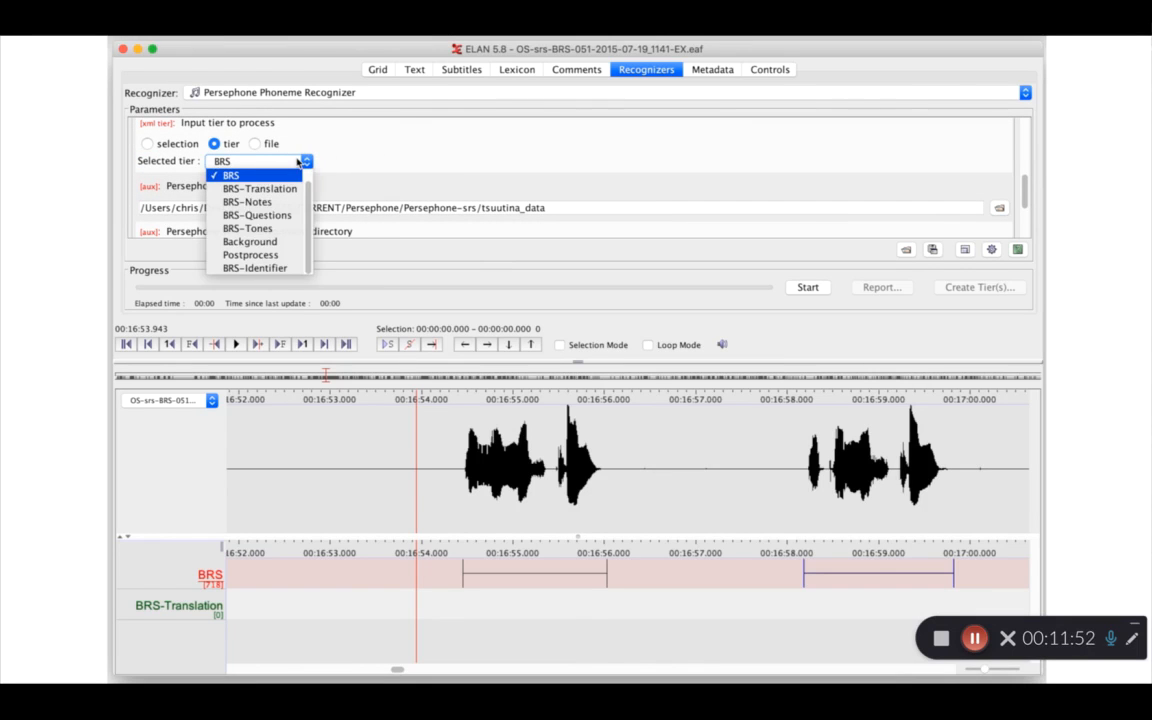
mouse_move(280, 180)
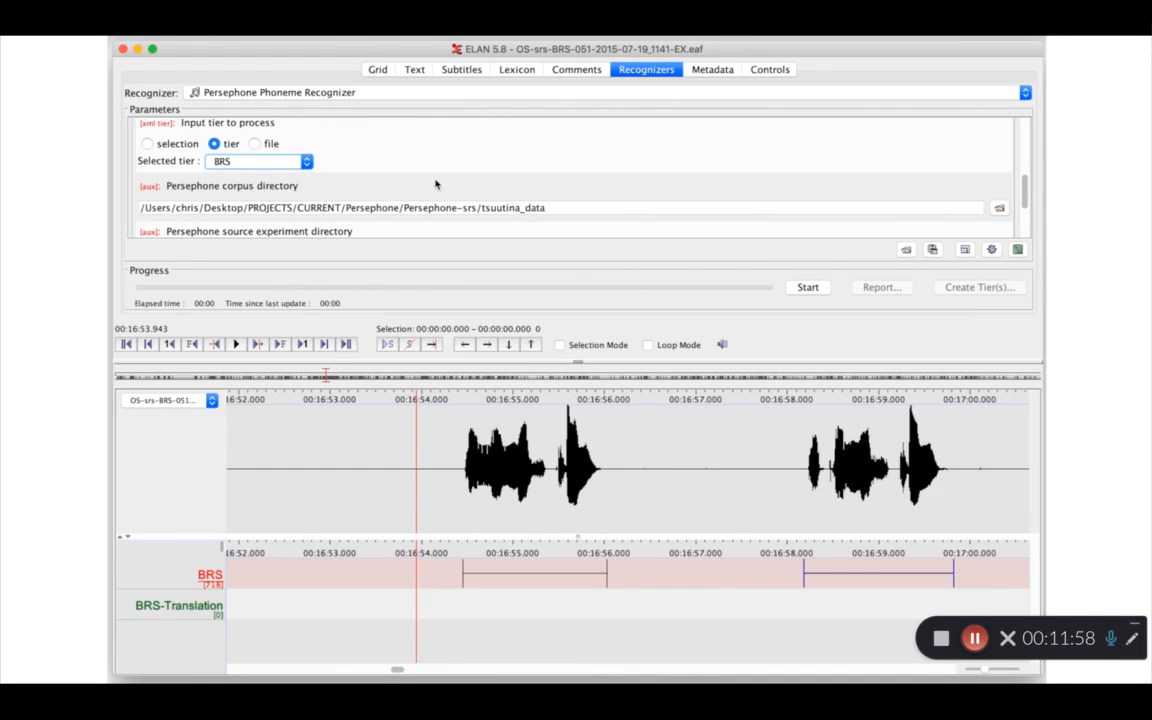
scroll(down, 3)
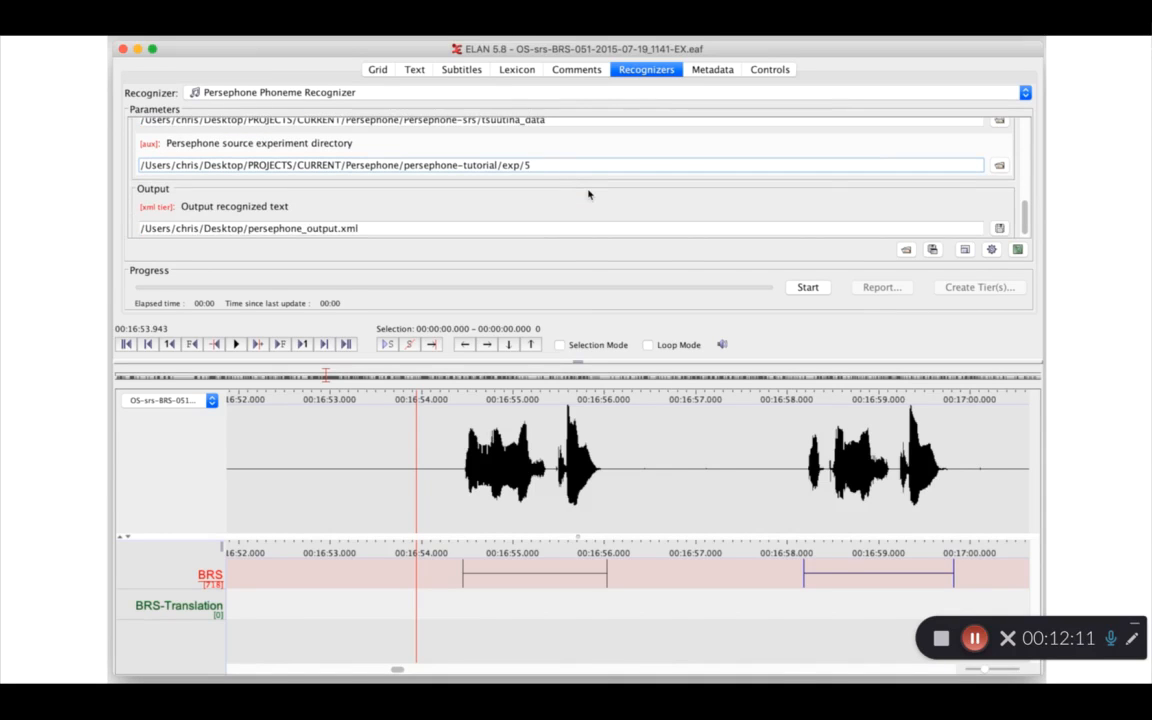
scroll(up, 3)
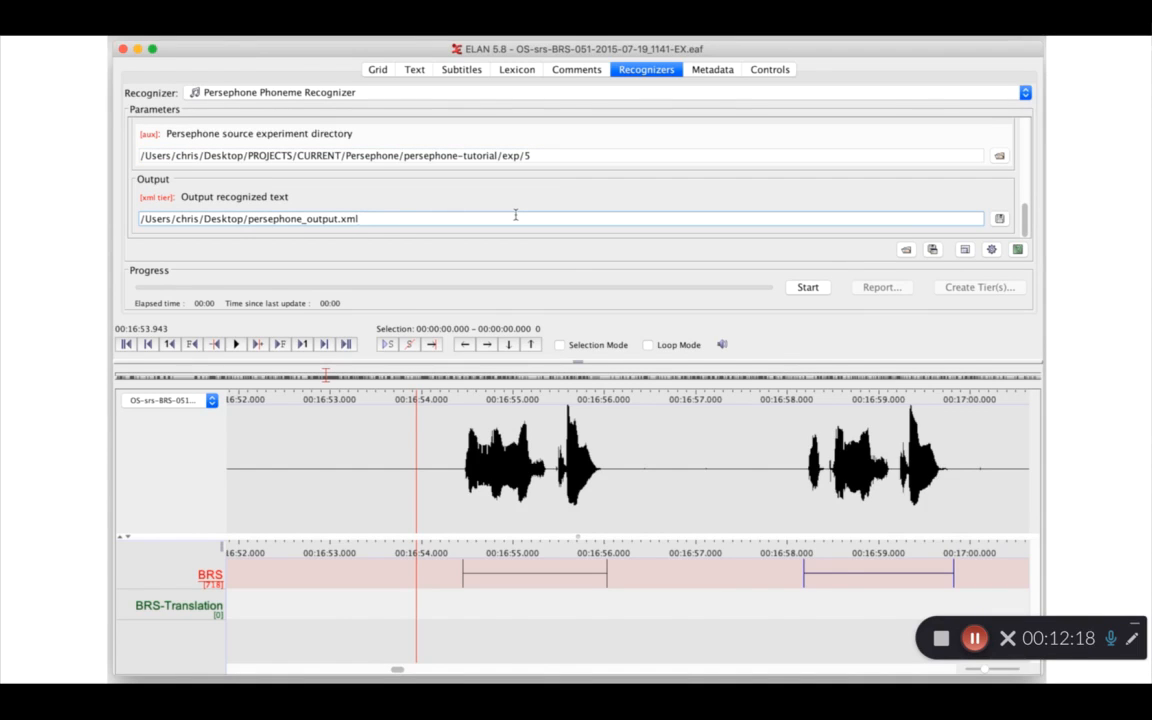
mouse_move(755, 259)
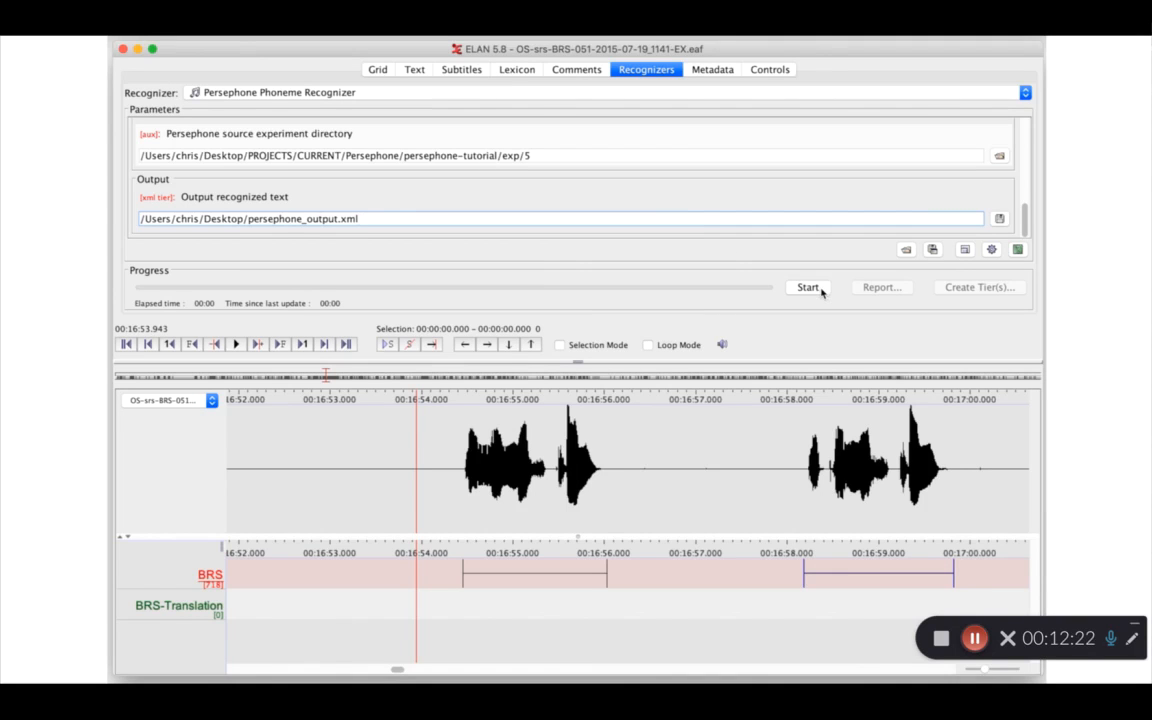
- Start the recognition run and load the resulting PersephoneOutput tier
click(807, 287)
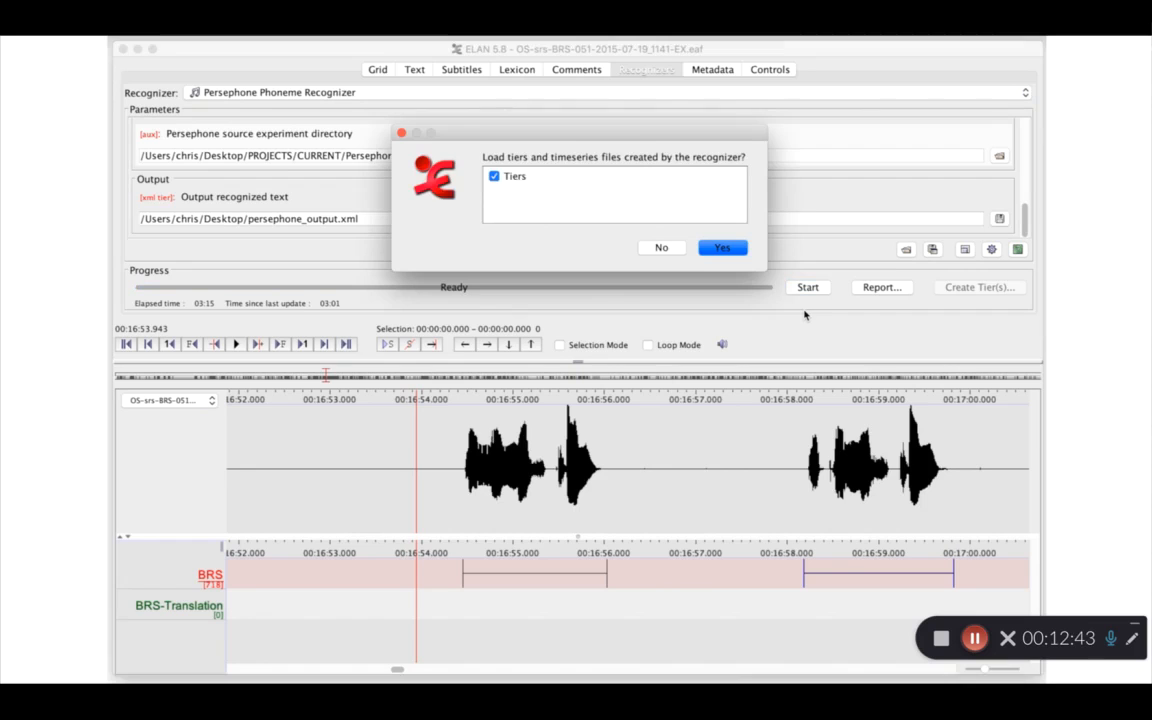
click(721, 247)
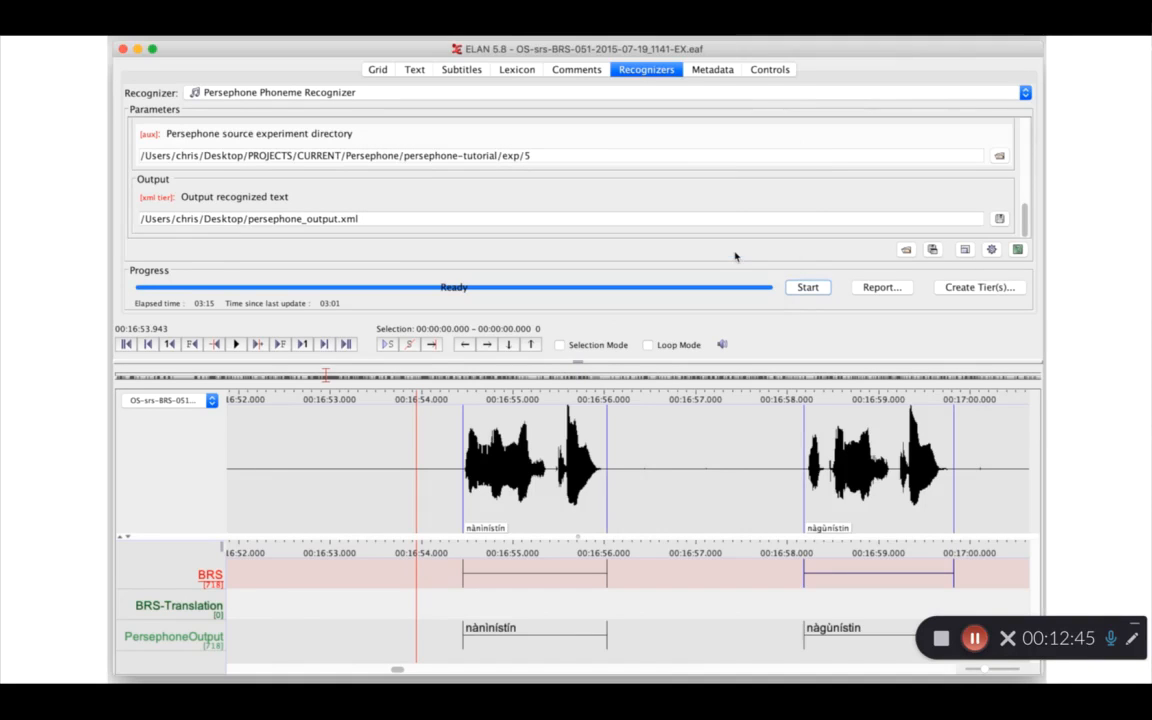
mouse_move(546, 578)
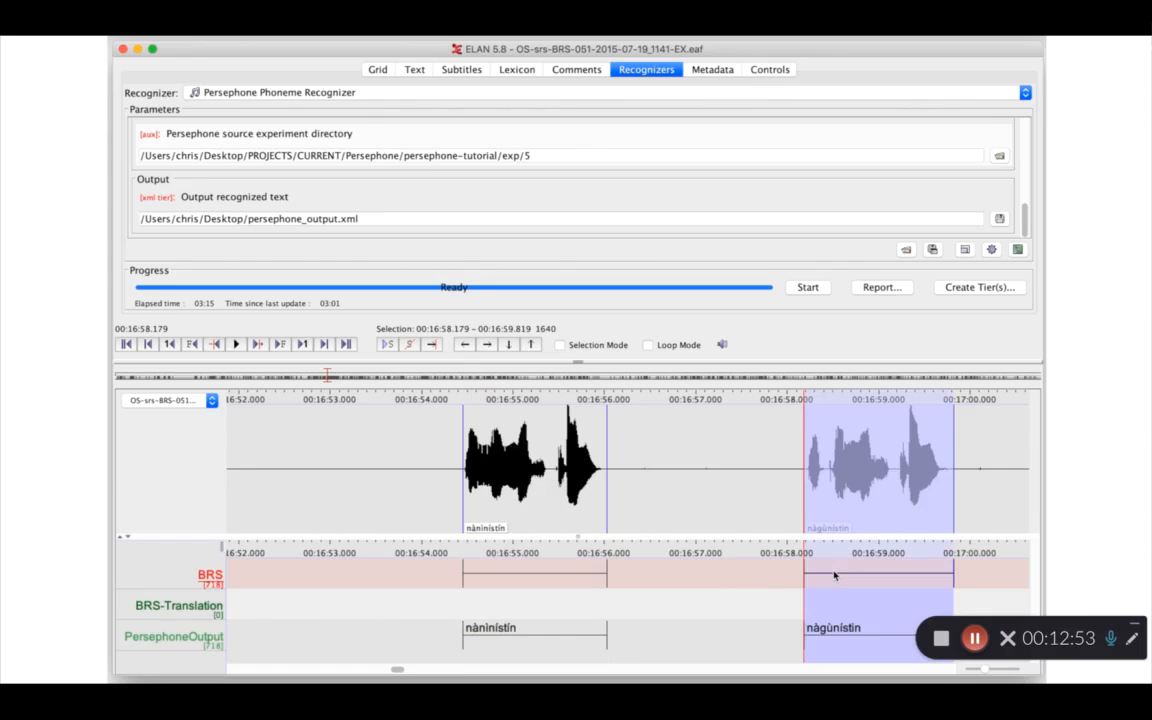
click(235, 344)
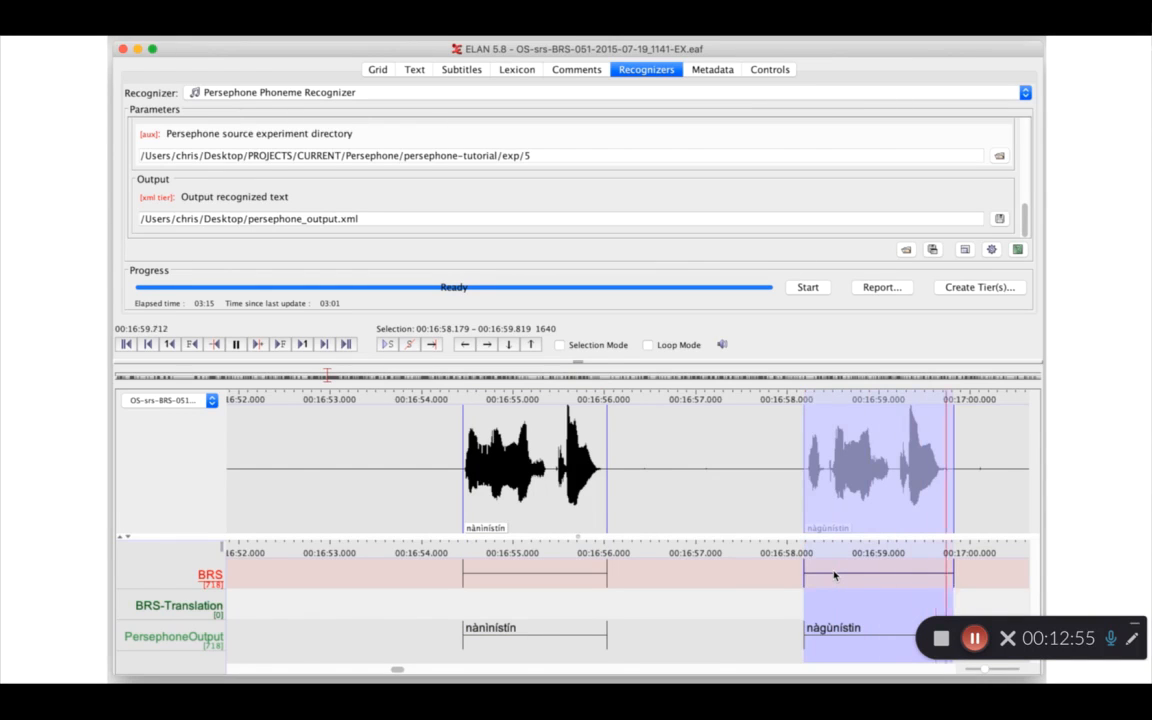
click(235, 343)
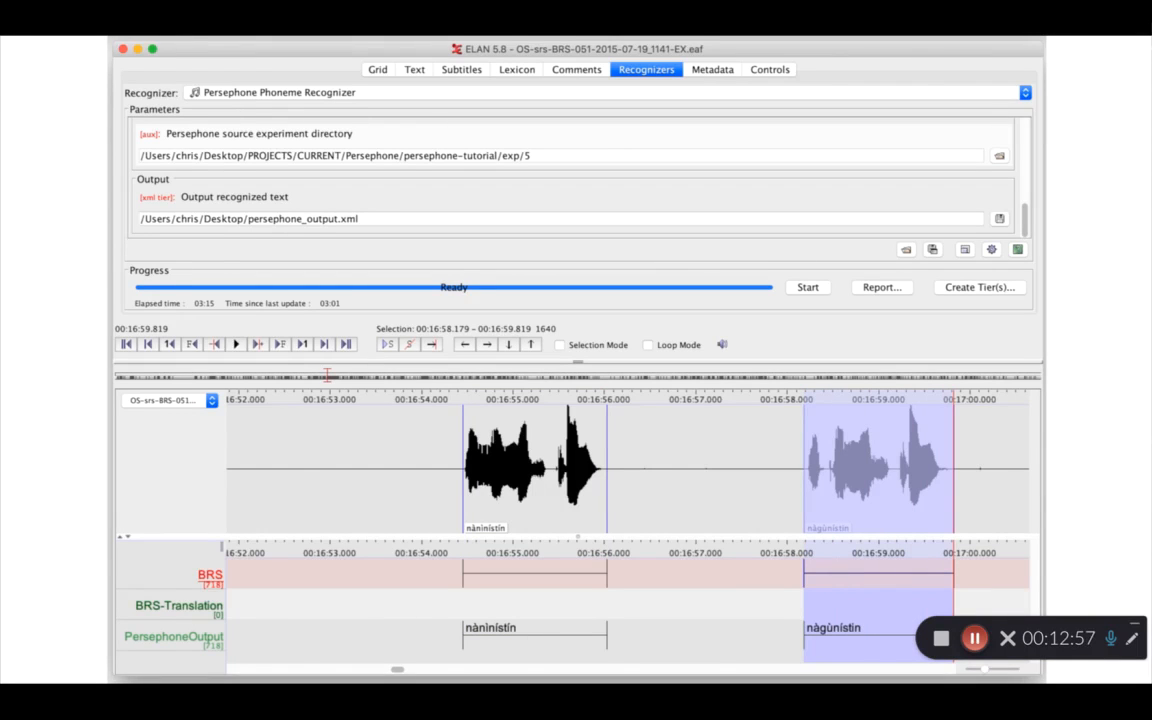